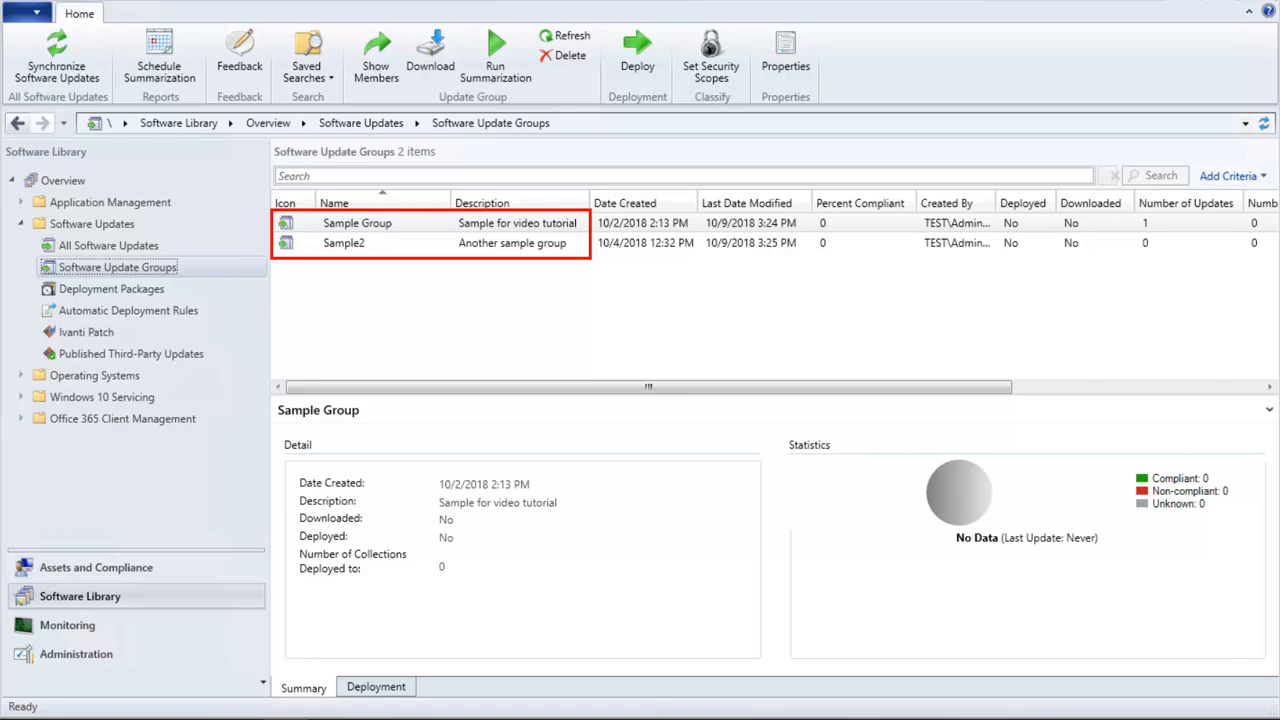
# - Select the Ivanti Patch node under Software Updates in the Software Library
pyautogui.click(86, 332)
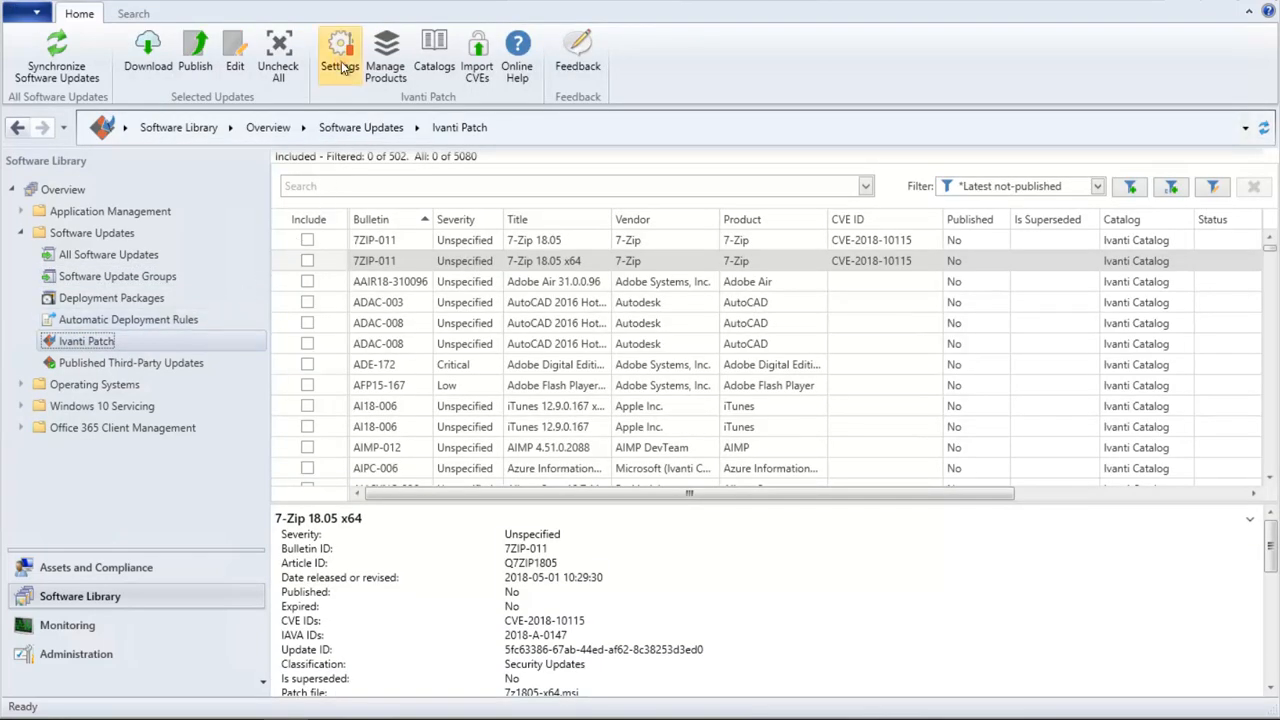
# - Open Ivanti Patch for SCCM Settings at its Schedule tab
pyautogui.click(340, 50)
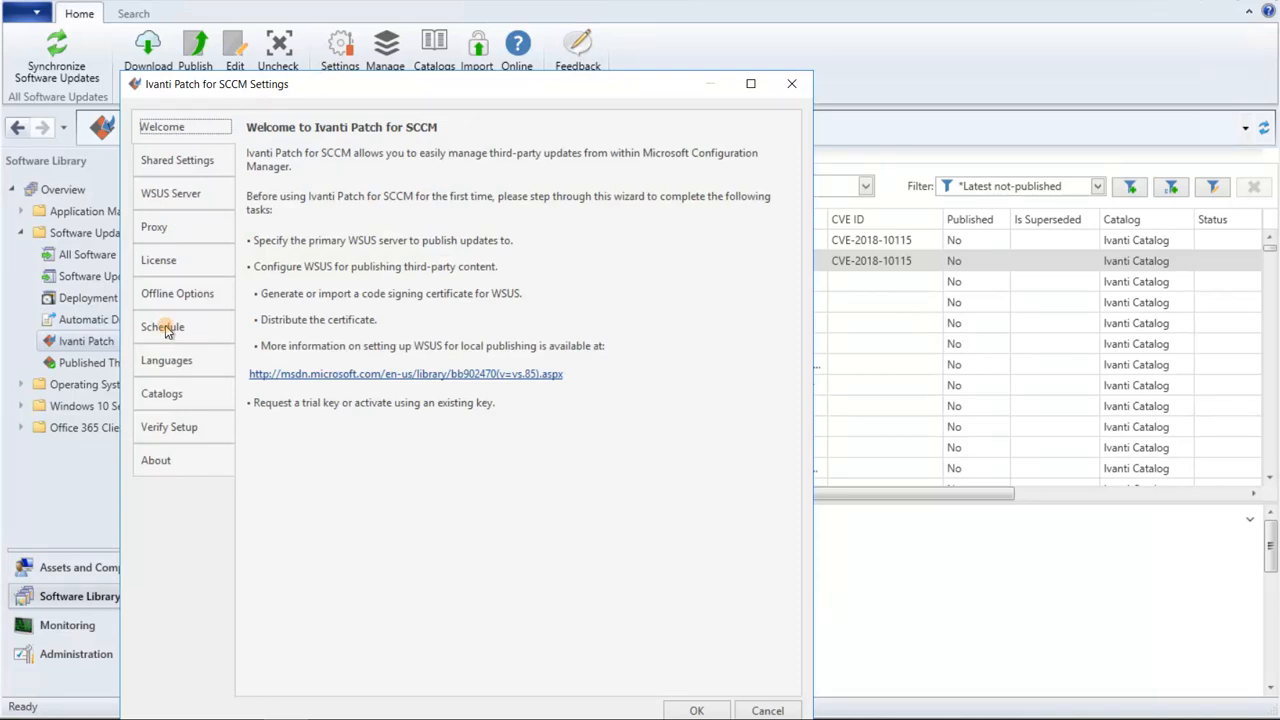
pyautogui.click(162, 327)
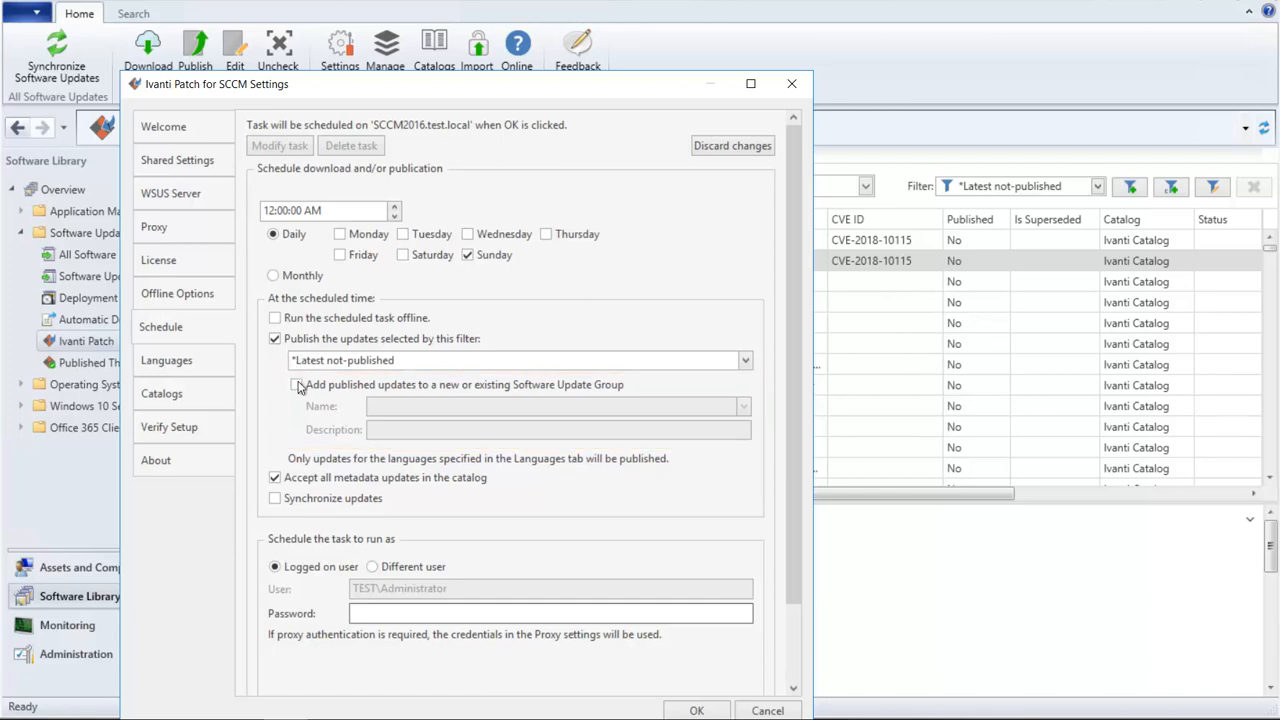
# - Enable adding scheduled published updates to the existing 'Sample Group' and save the settings
pyautogui.click(296, 384)
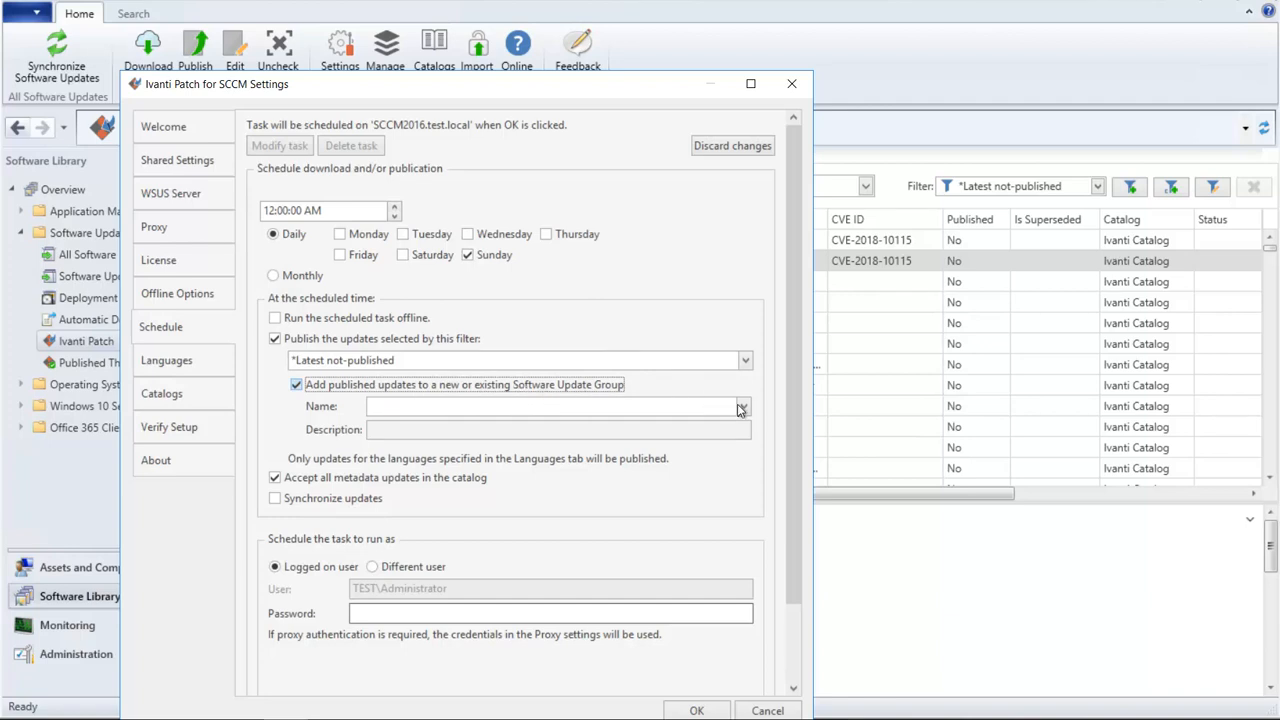
pyautogui.click(742, 406)
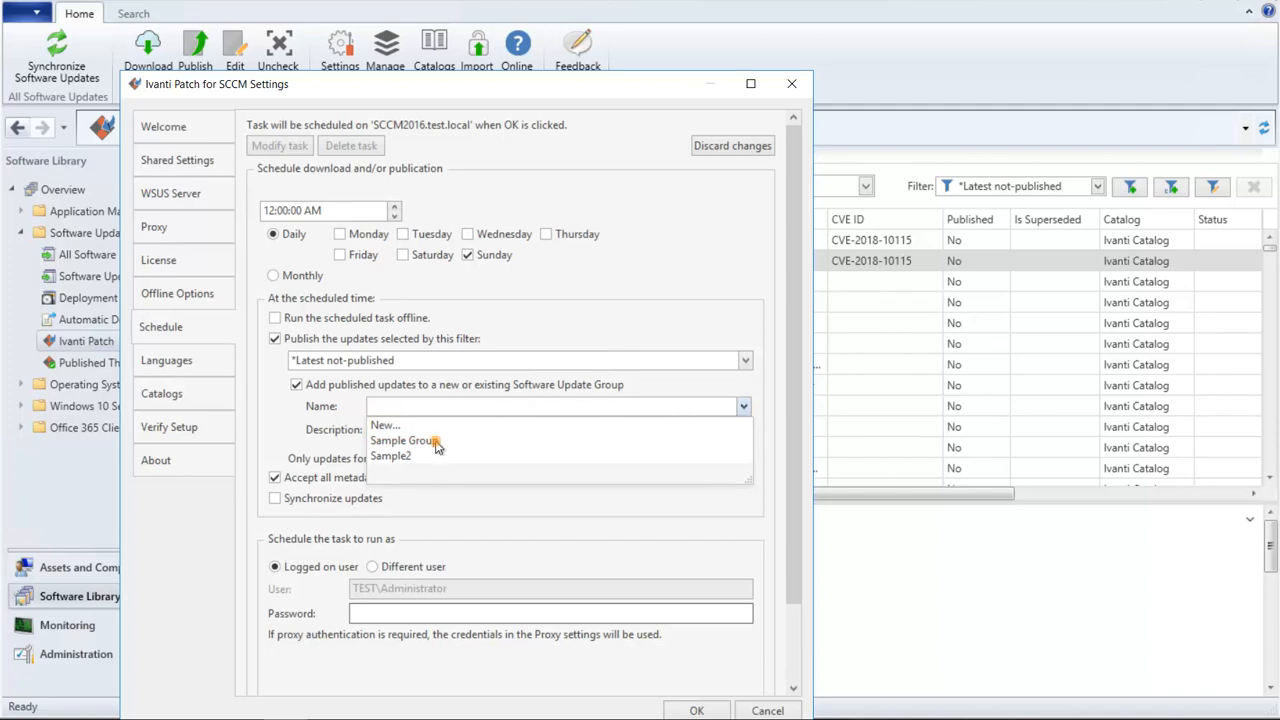
pyautogui.click(403, 440)
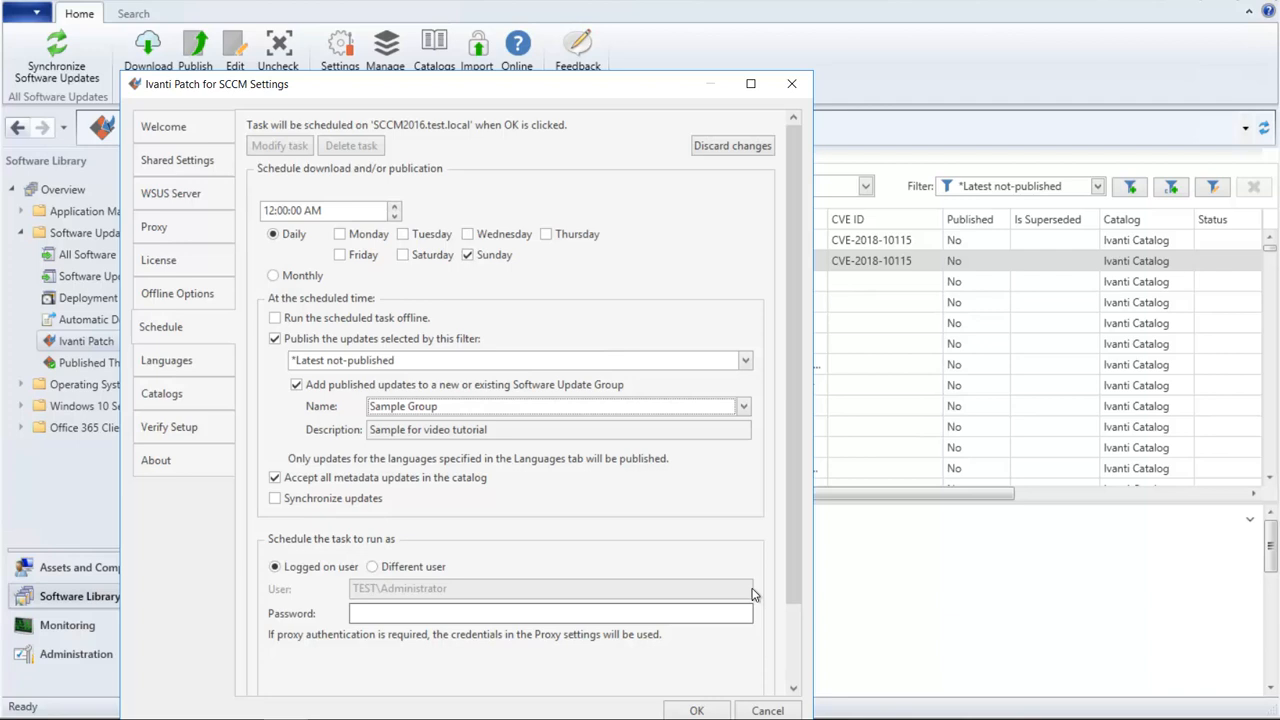
pyautogui.click(767, 710)
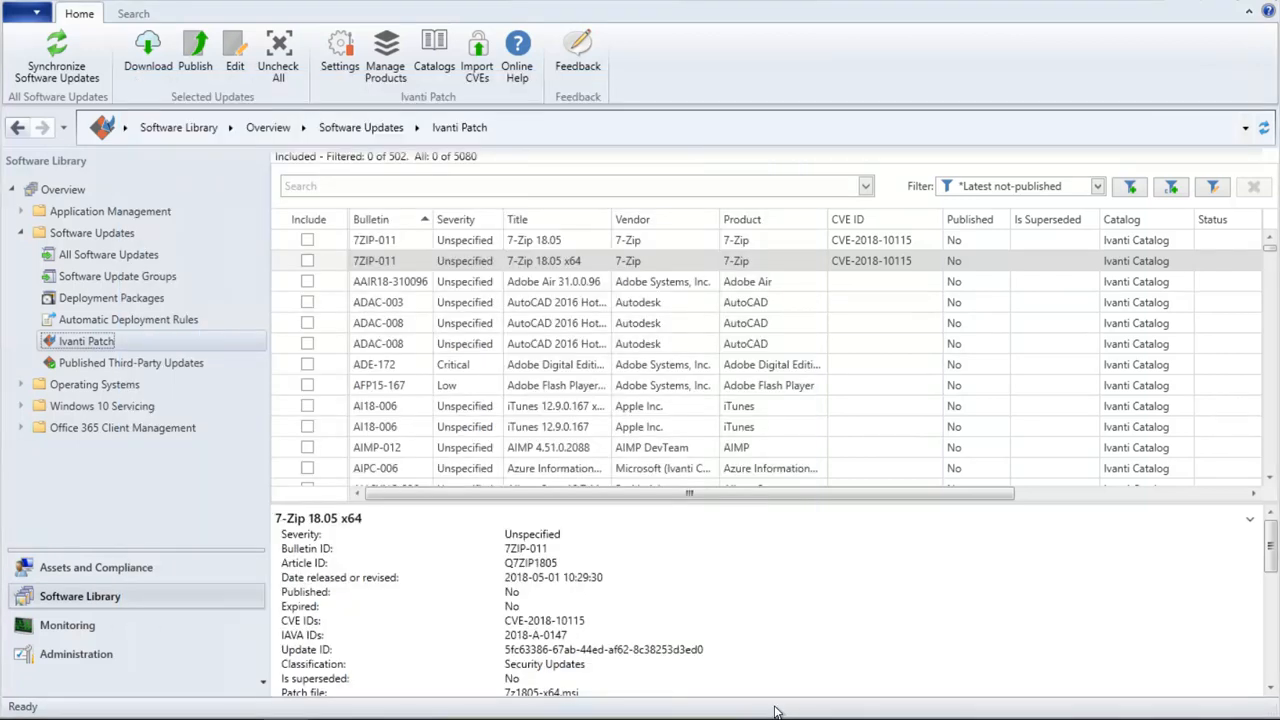
pyautogui.moveTo(660, 703)
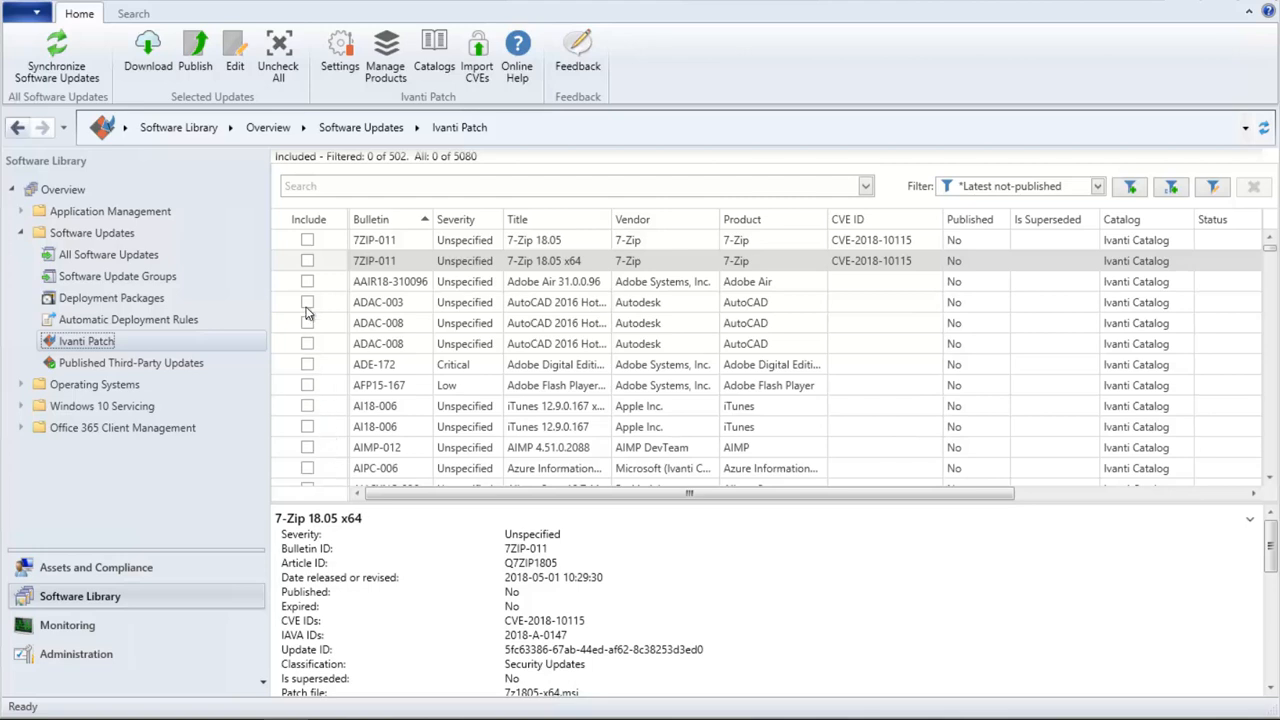
# - Include 7-Zip 18.05 x64, Adobe Air 31.0.0.96 and AutoCAD 2016 Hotfix 2 x64
pyautogui.click(307, 260)
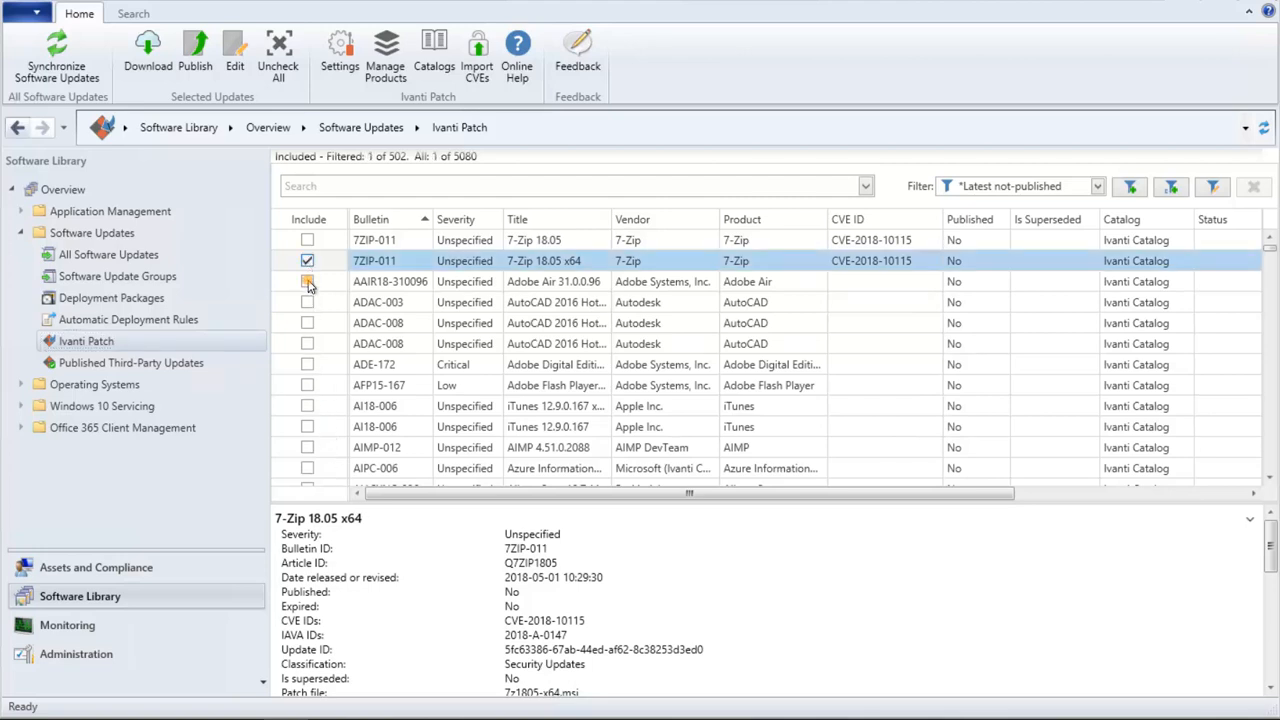
pyautogui.click(307, 281)
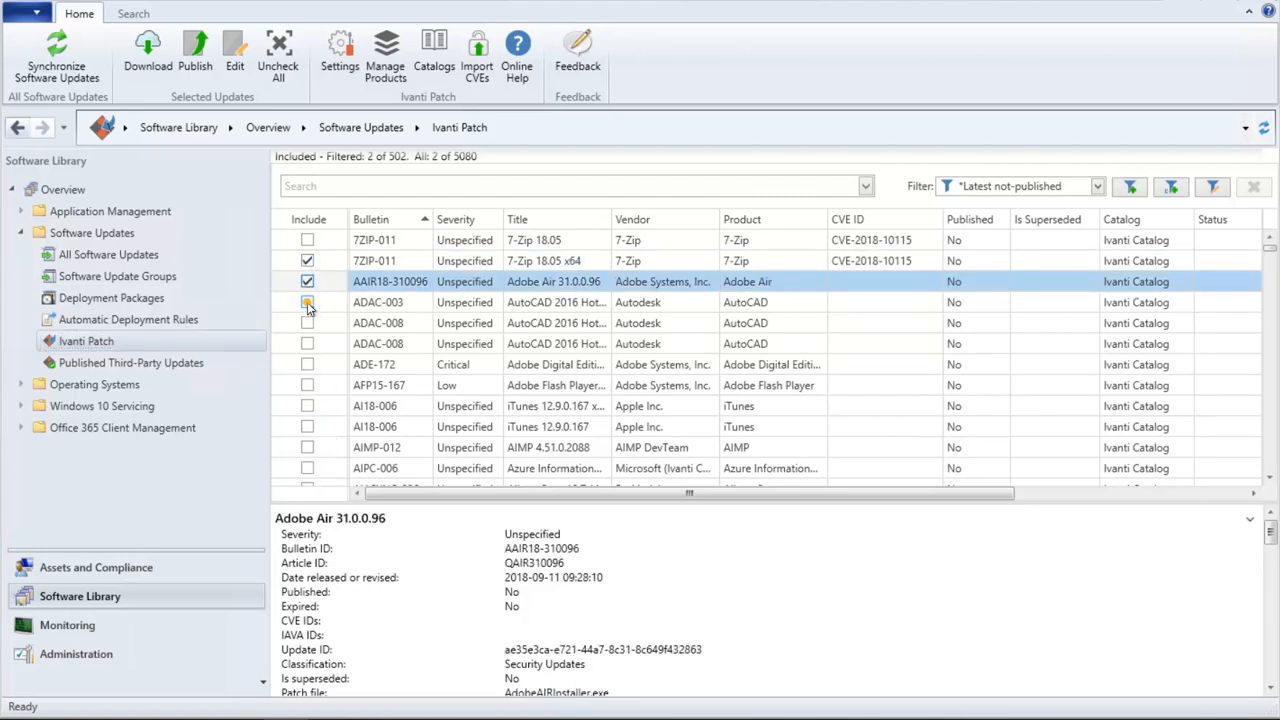
pyautogui.click(307, 302)
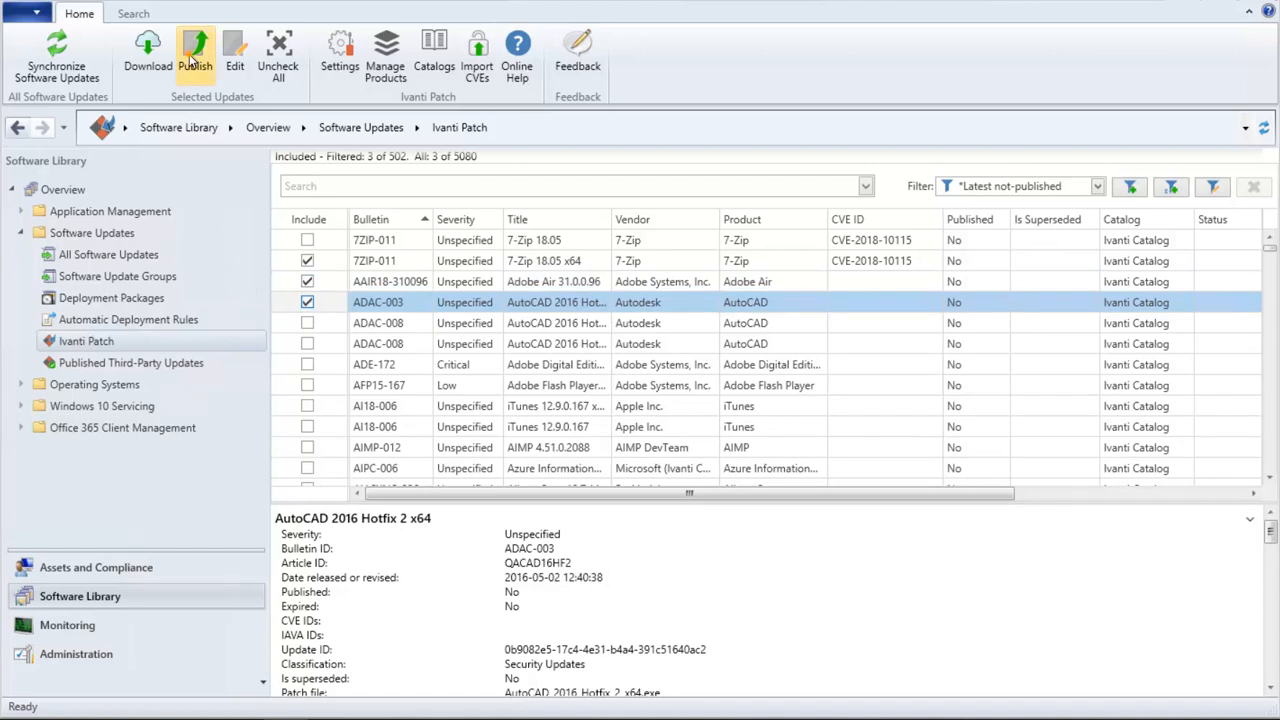
# - Open Publish for the three updates and add them to the existing 'Sample Group'
pyautogui.click(196, 50)
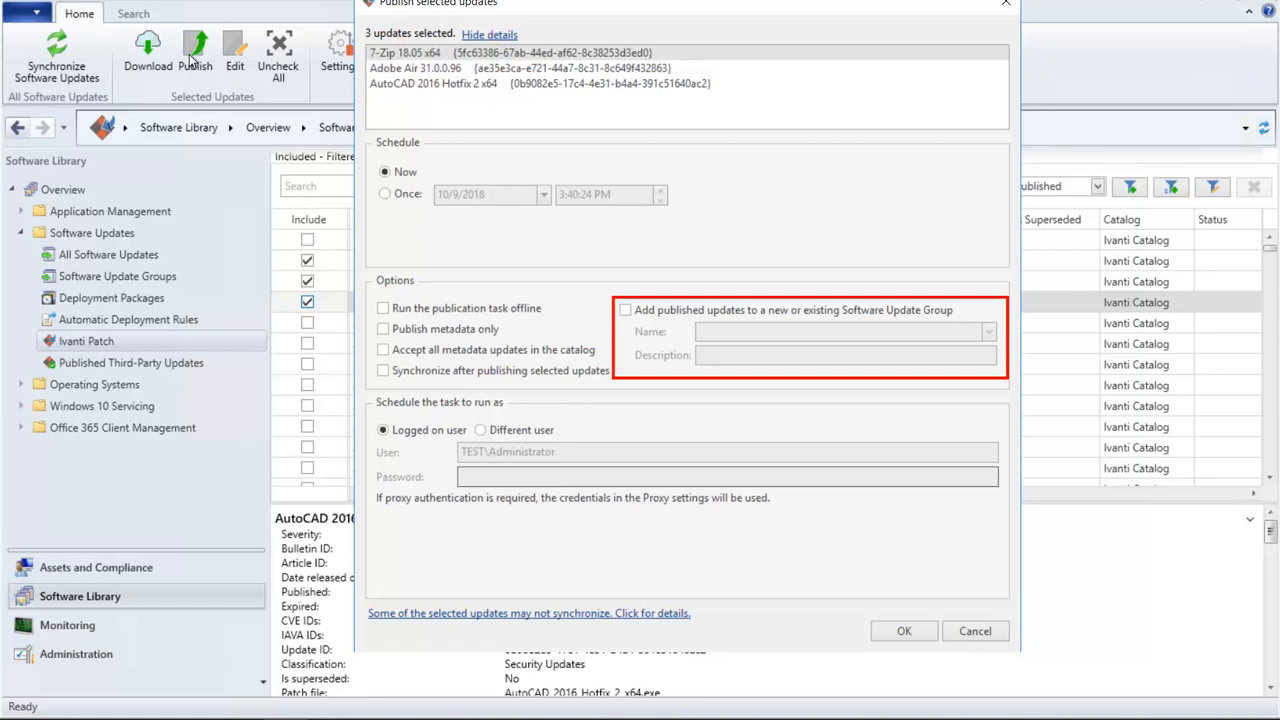
pyautogui.moveTo(588, 185)
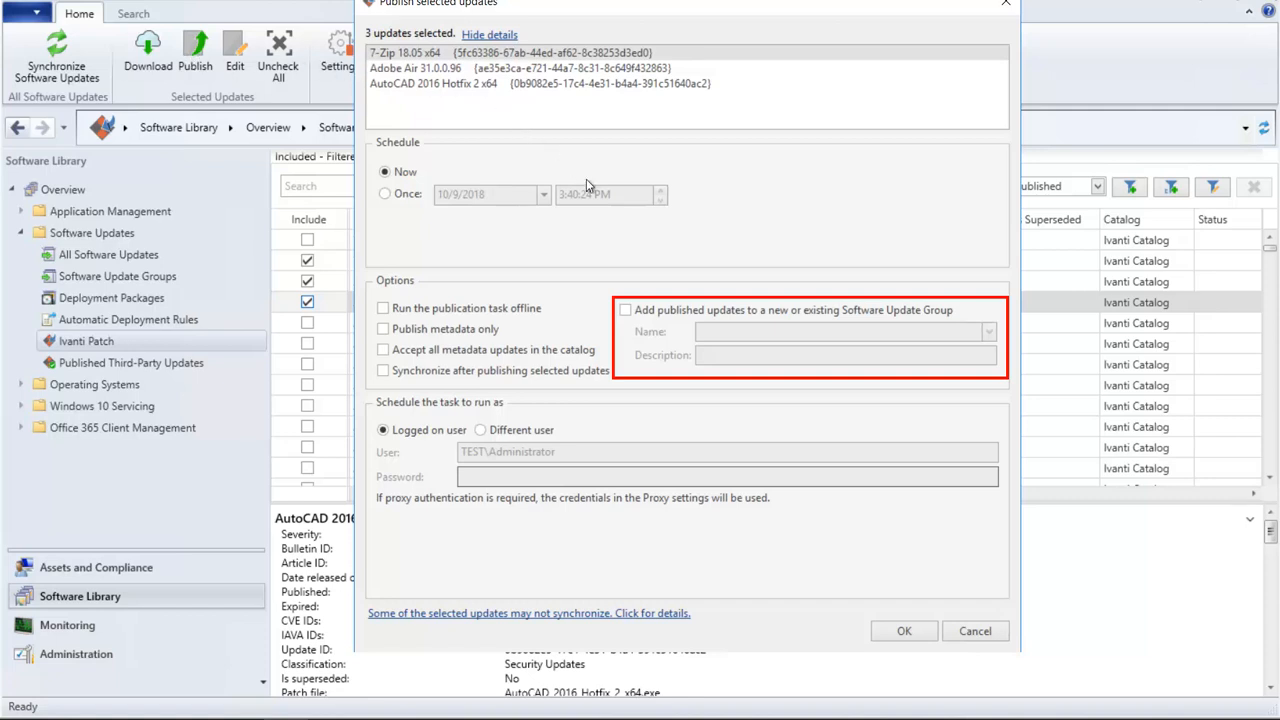
pyautogui.click(625, 310)
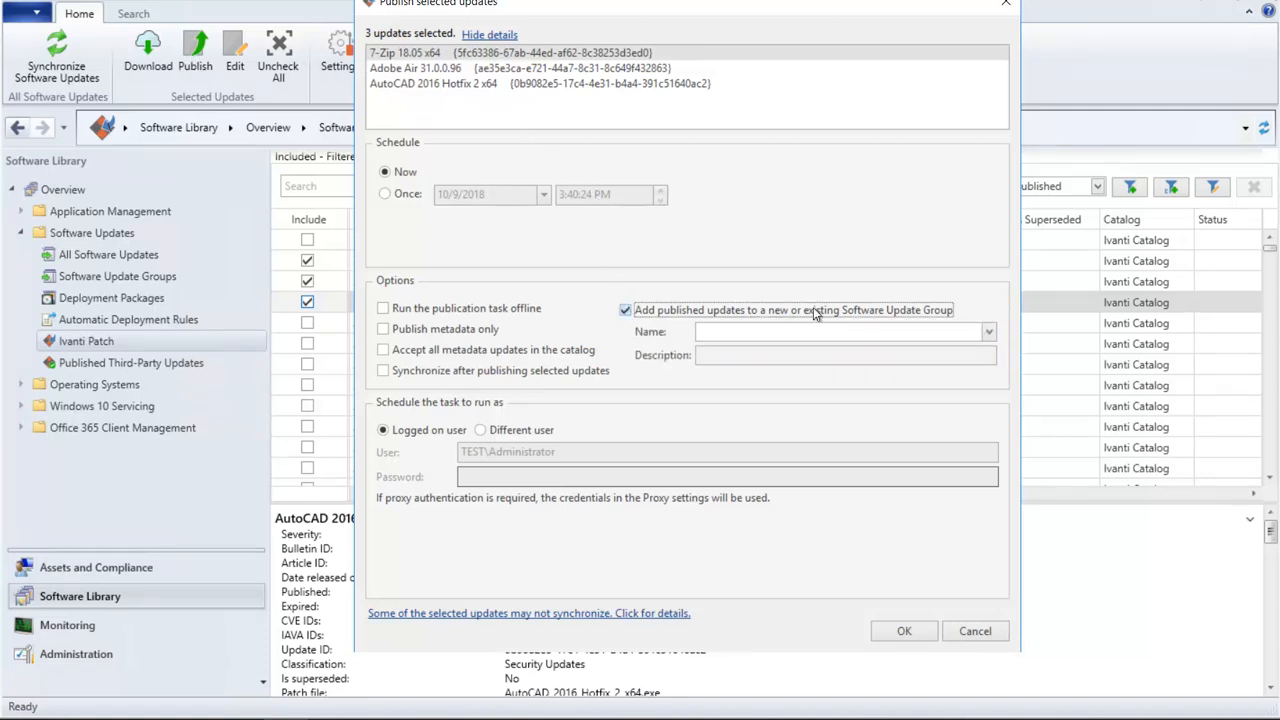
pyautogui.click(987, 331)
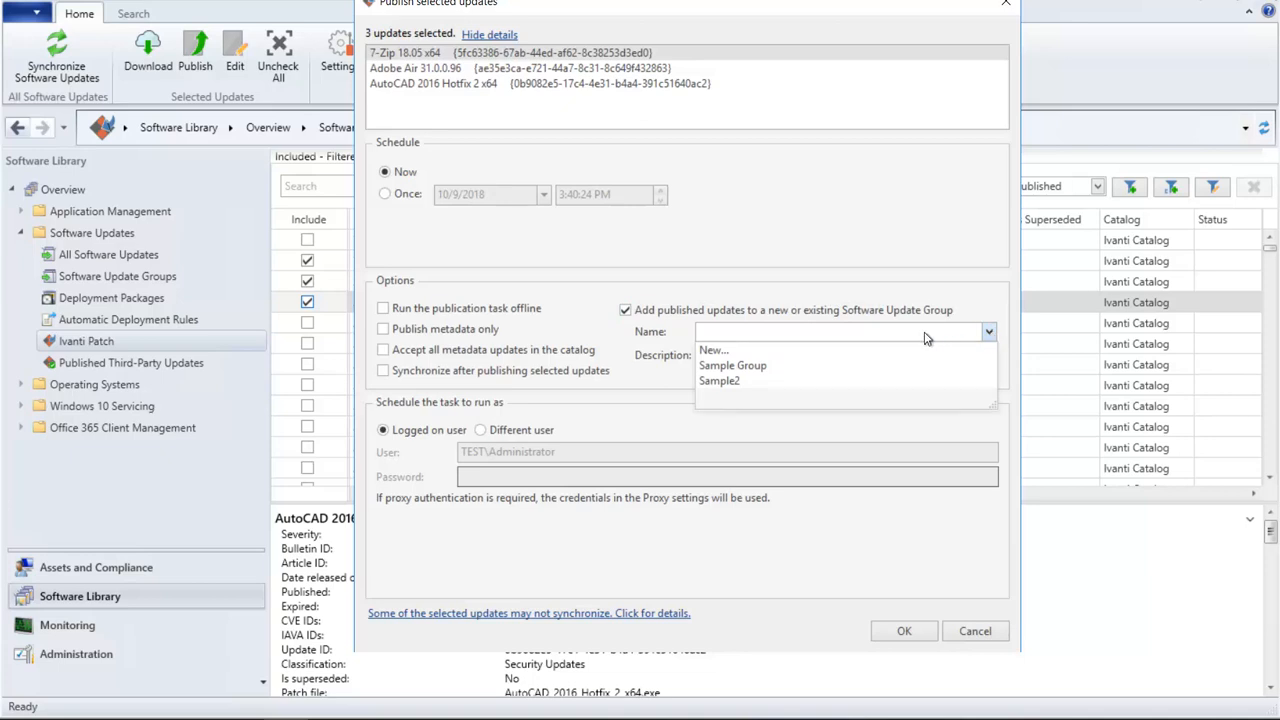
pyautogui.click(732, 365)
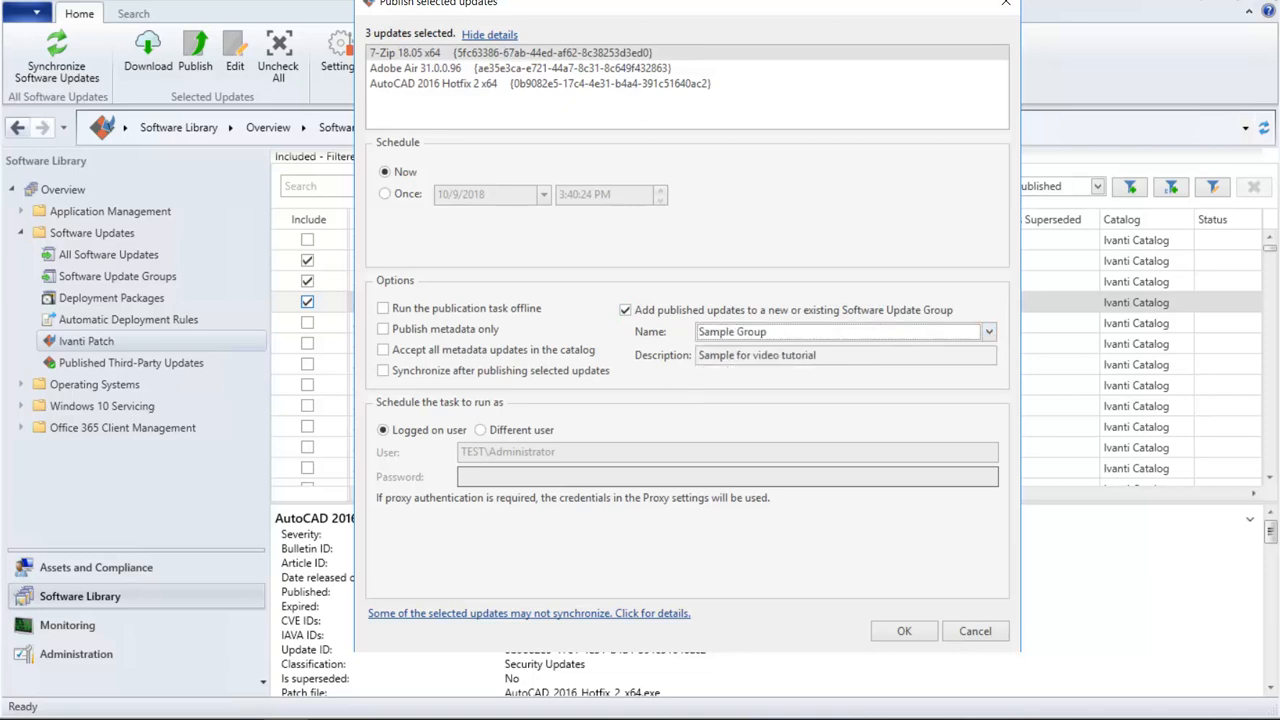